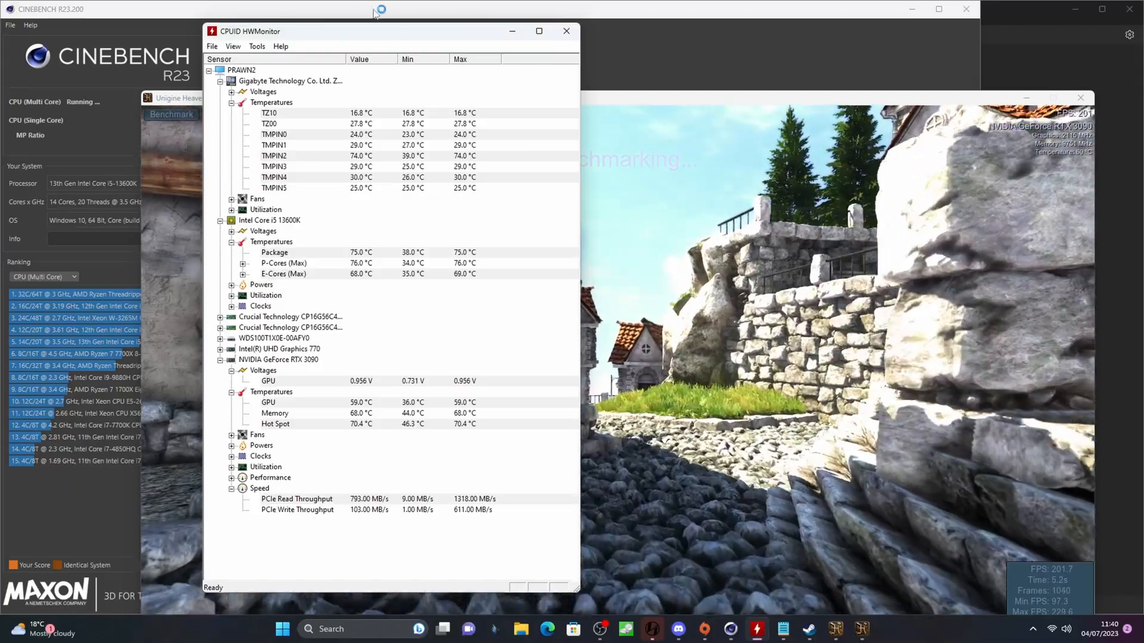
# Move the HWMonitor window right, beside the Cinebench details and Heaven benchmark.
pyautogui.moveTo(390, 30); pyautogui.dragTo(628, 50)
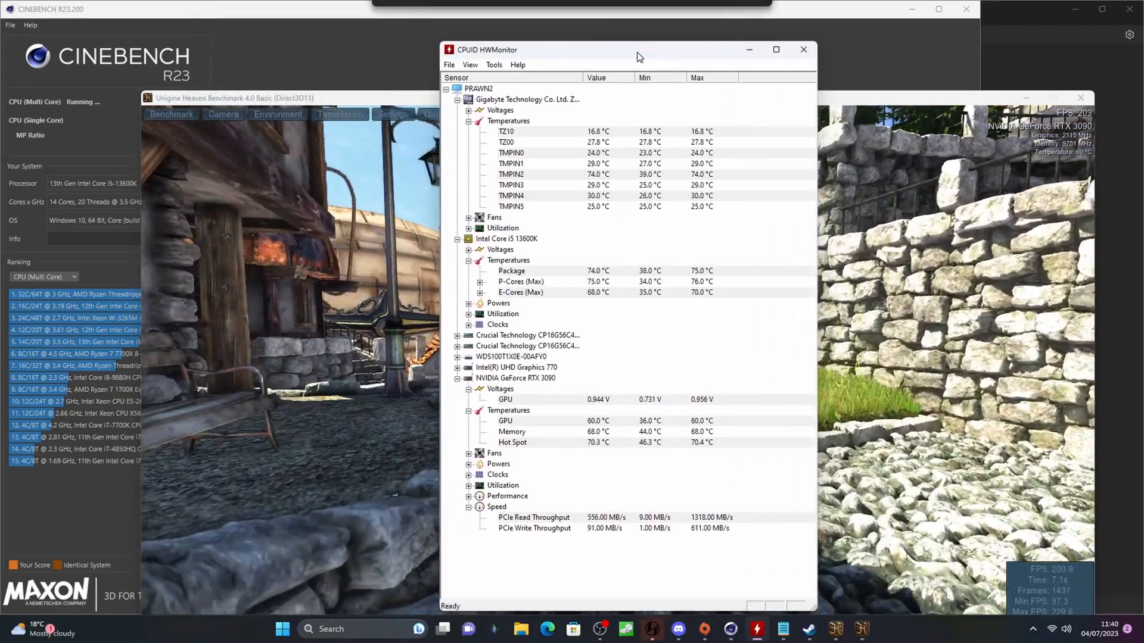
pyautogui.moveTo(791, 94)
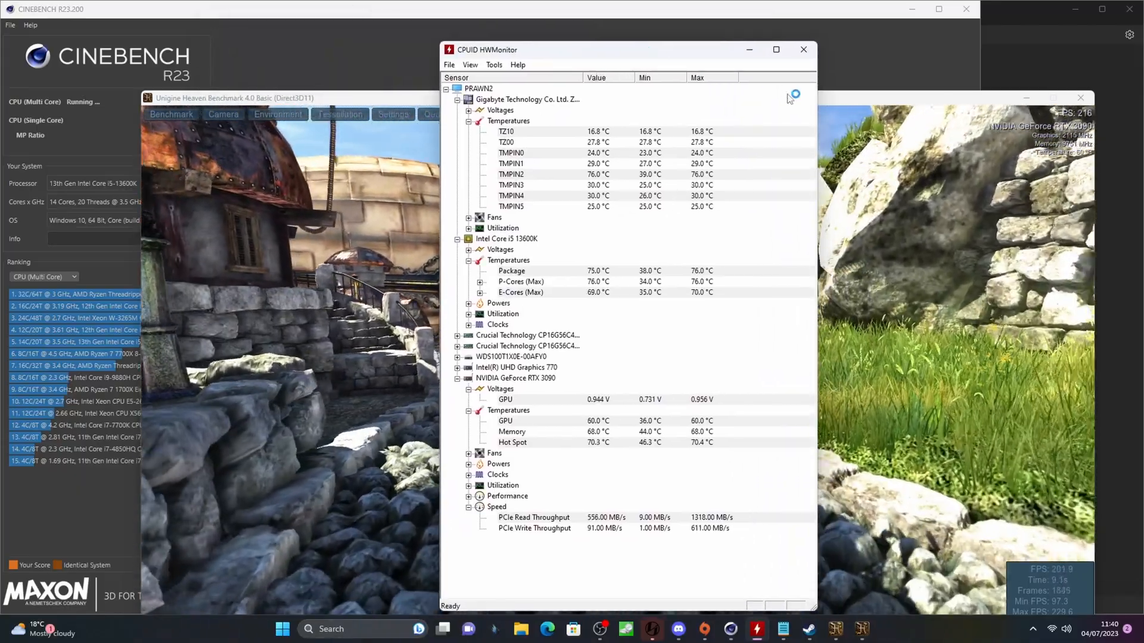